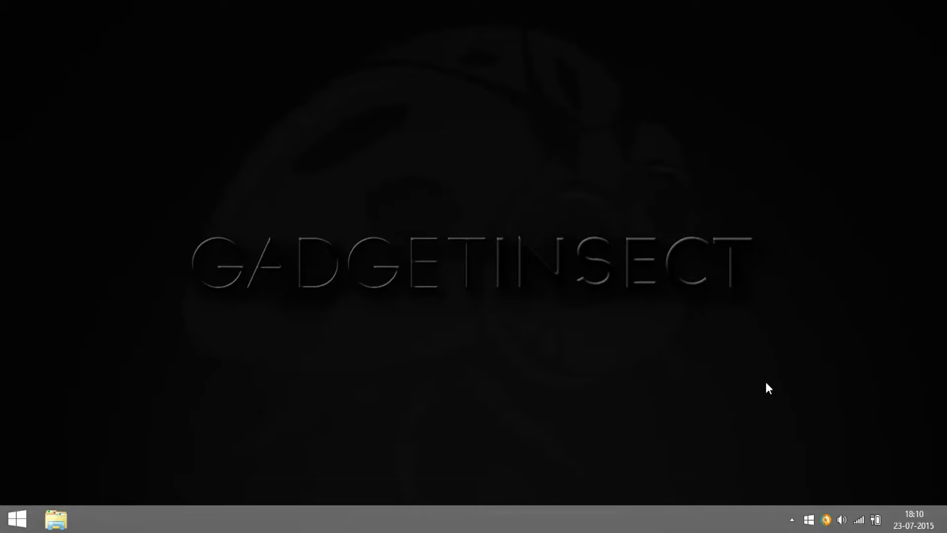
mouse_move(849, 62)
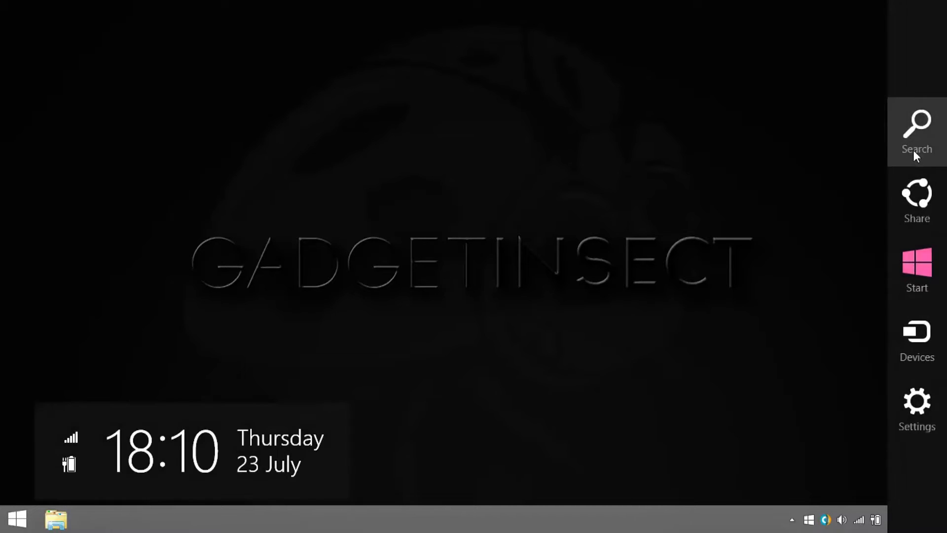
Step: Search for 'notepad' and run Notepad as administrator
left_click(917, 129)
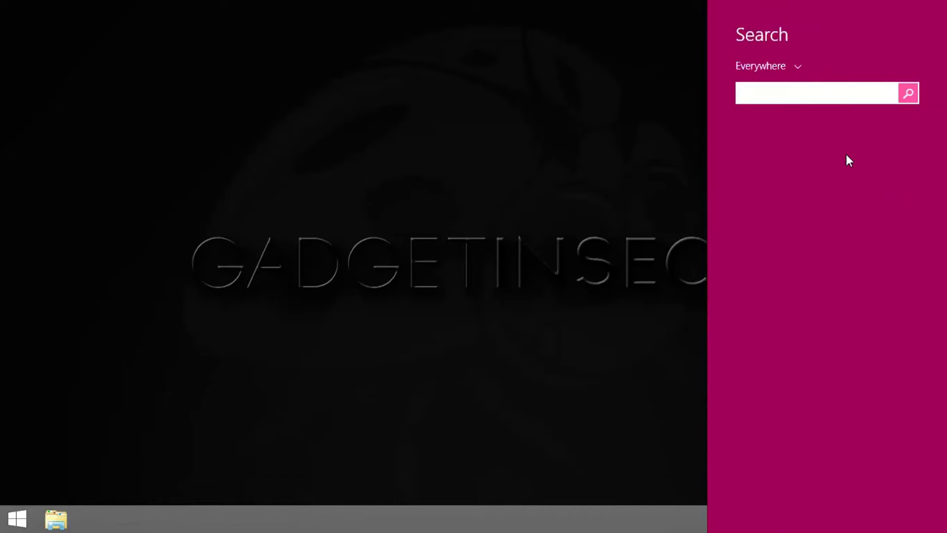
type("notepad")
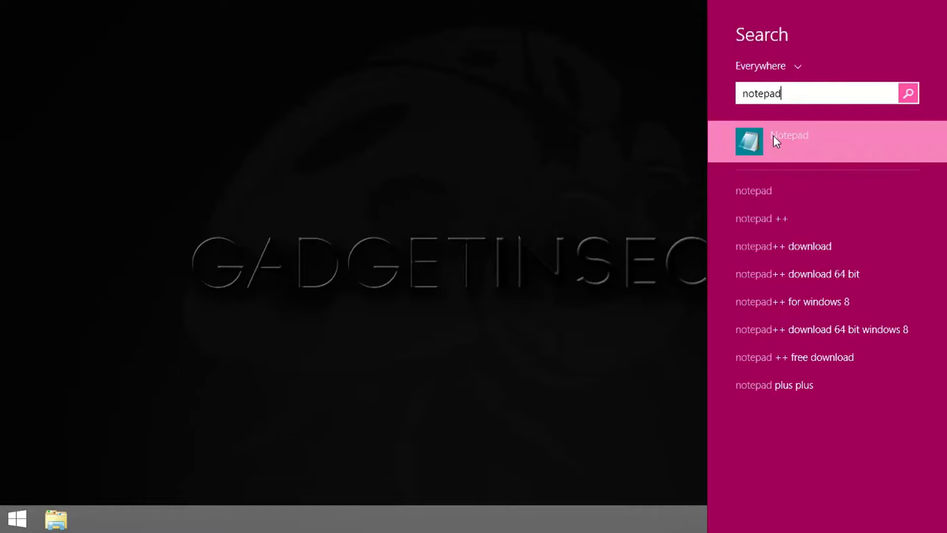
right_click(788, 140)
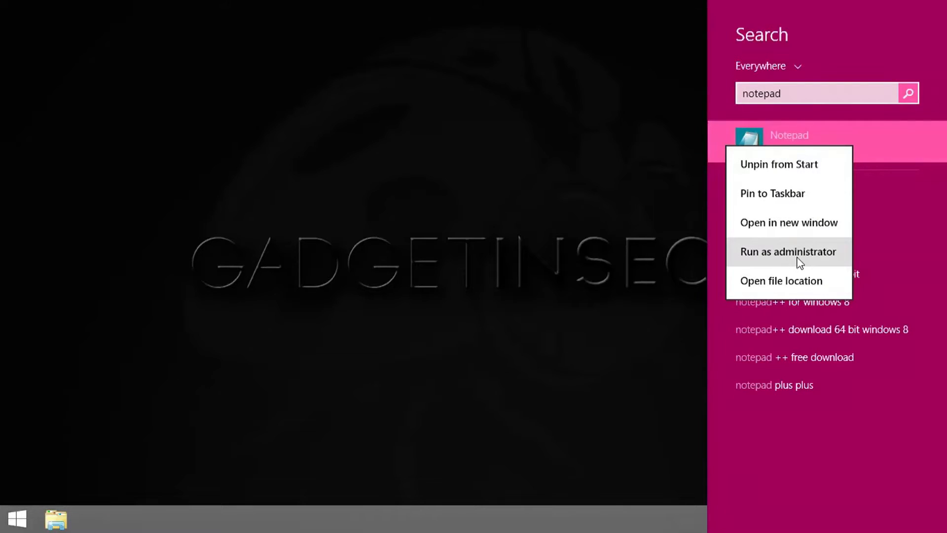
left_click(787, 251)
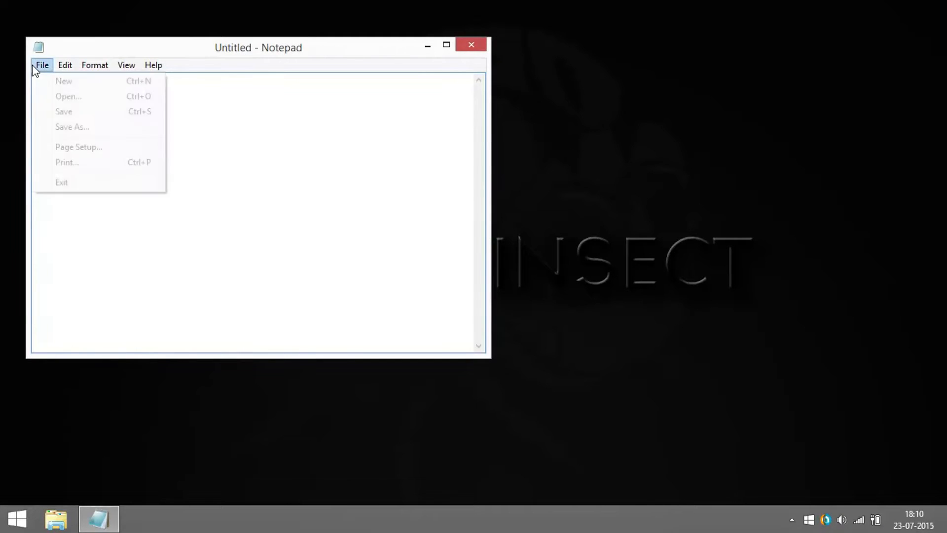
Step: Open the hosts file from C:\Windows\System32\drivers\etc
left_click(67, 95)
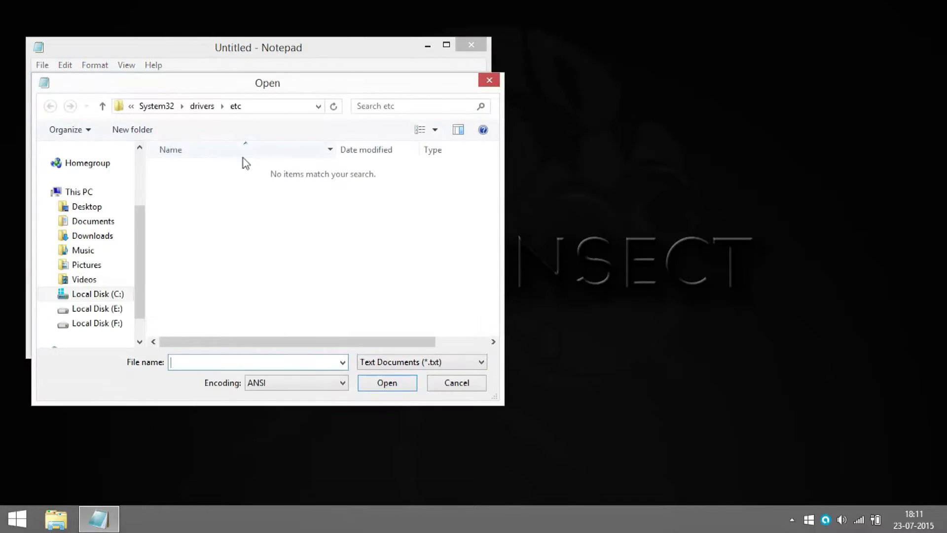
mouse_move(163, 121)
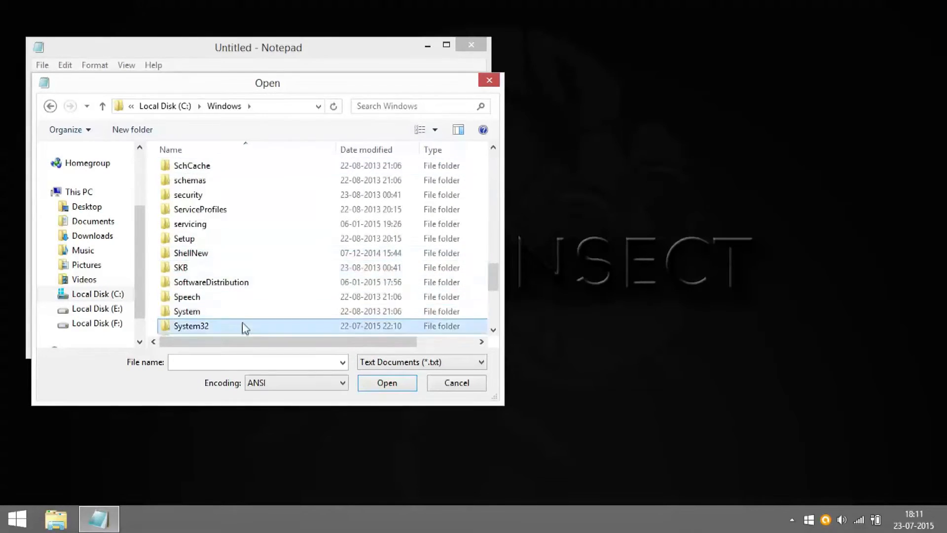
double_click(190, 326)
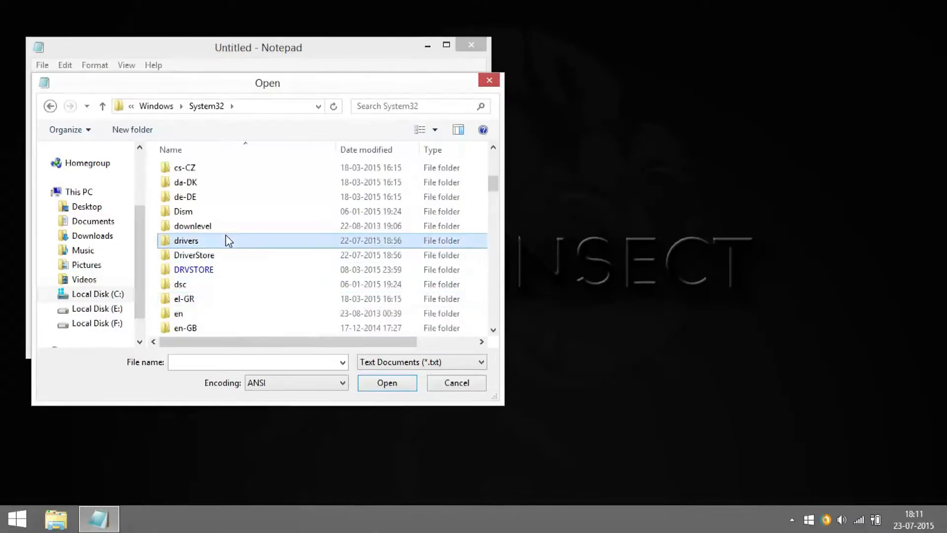
double_click(186, 240)
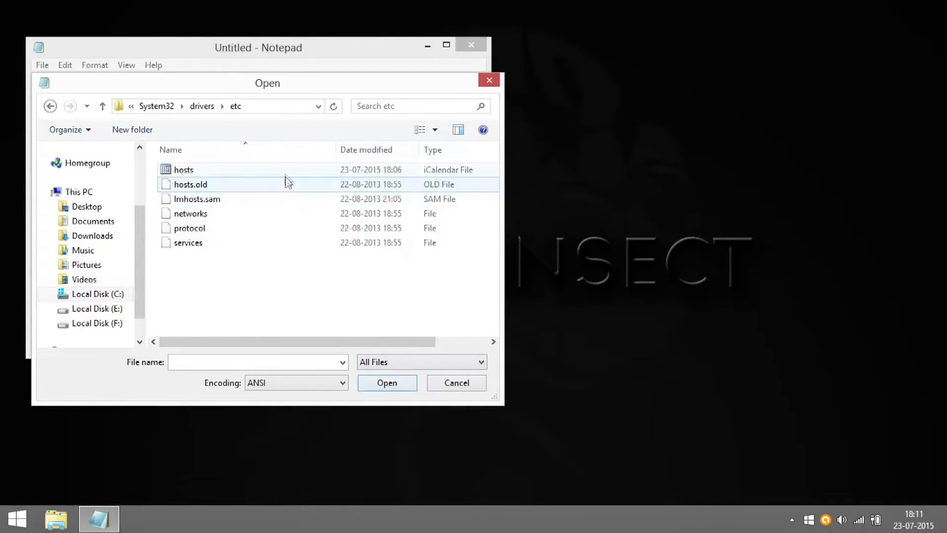
double_click(183, 169)
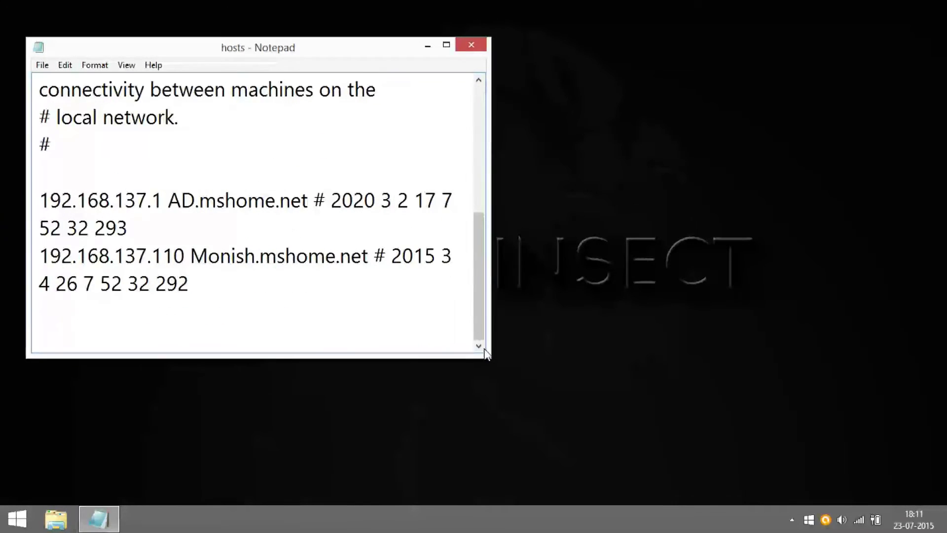
Step: Type the entry '192.168.1.1 gadget insect' after the last hosts line
left_click(446, 44)
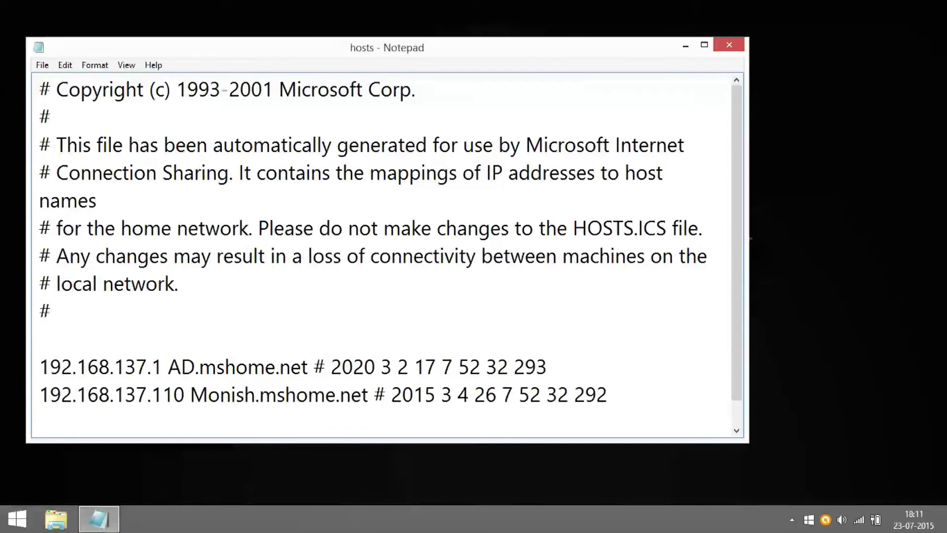
type("192.")
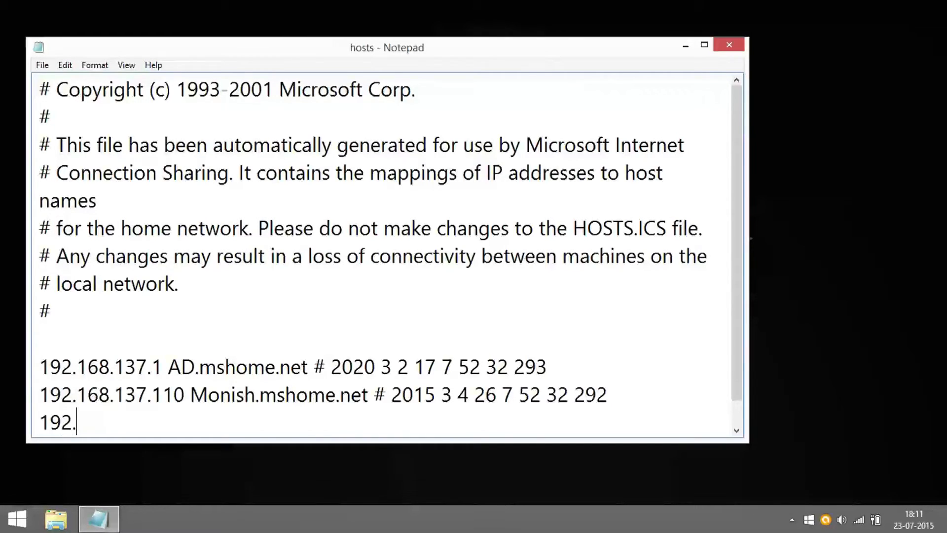
type("168.1")
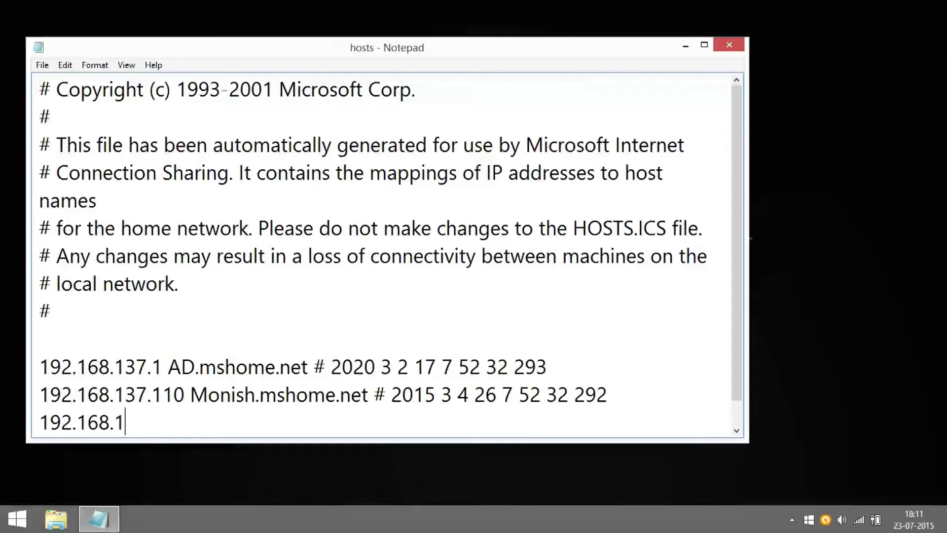
type("1")
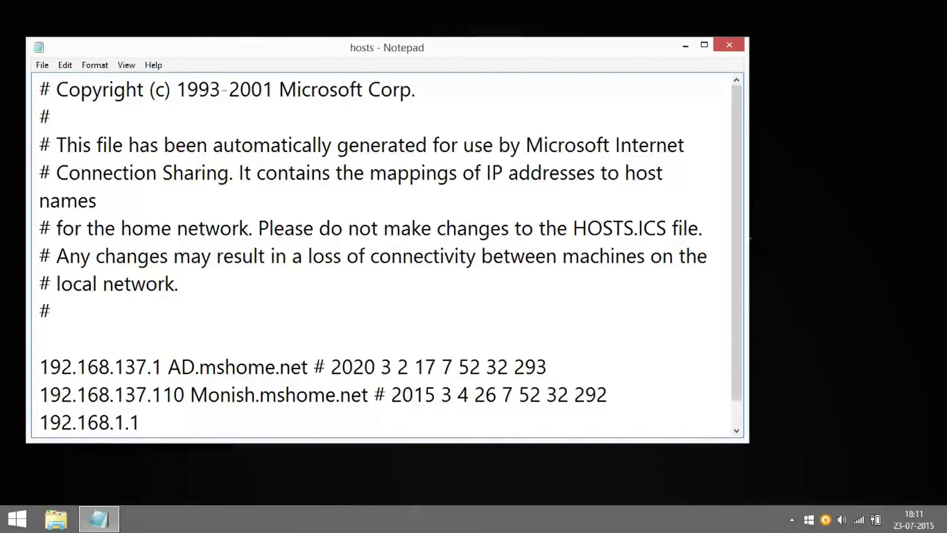
type("gadget in")
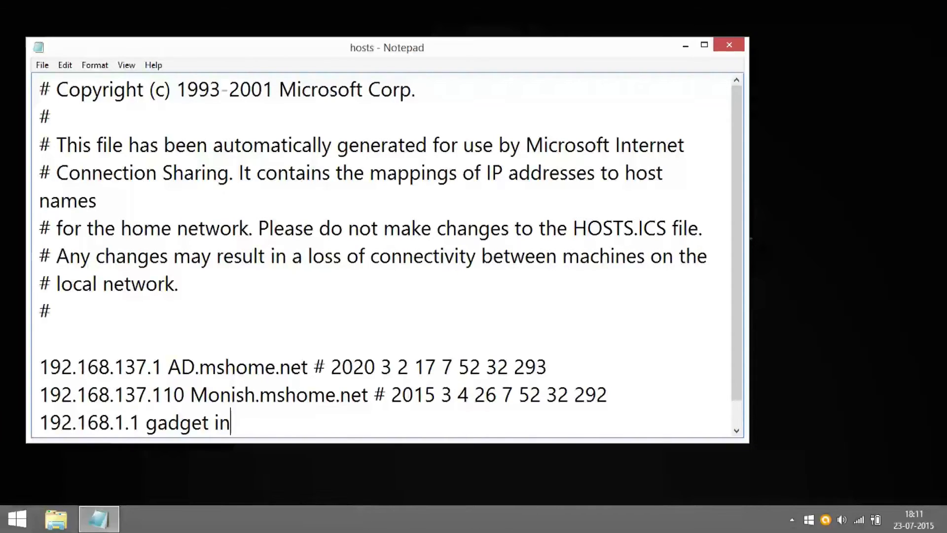
type("sect")
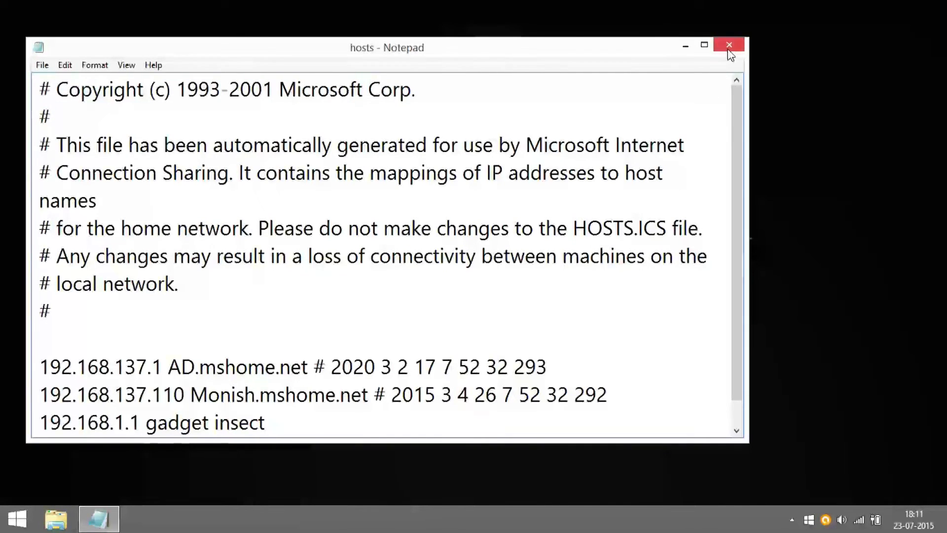
Step: Close Notepad and reopen hosts from the etc folder in File Explorer
left_click(728, 45)
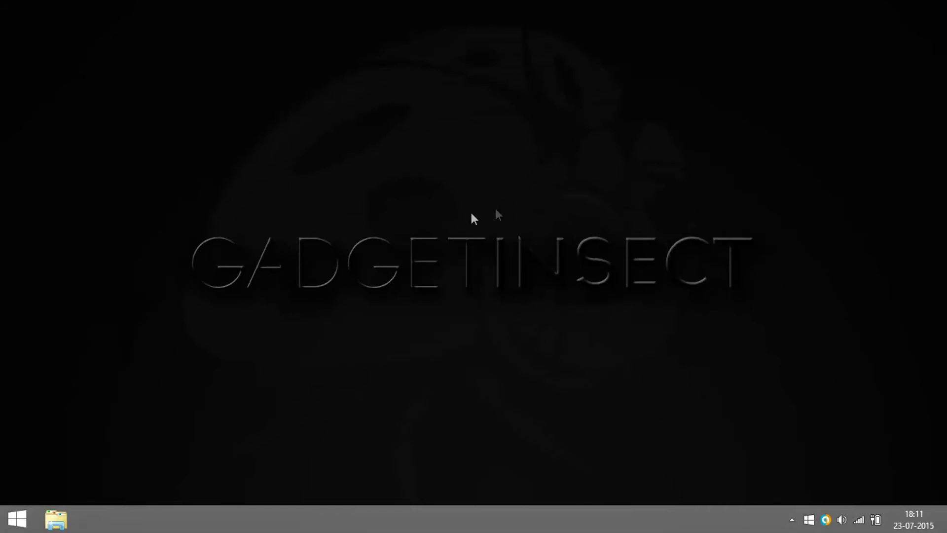
left_click(56, 518)
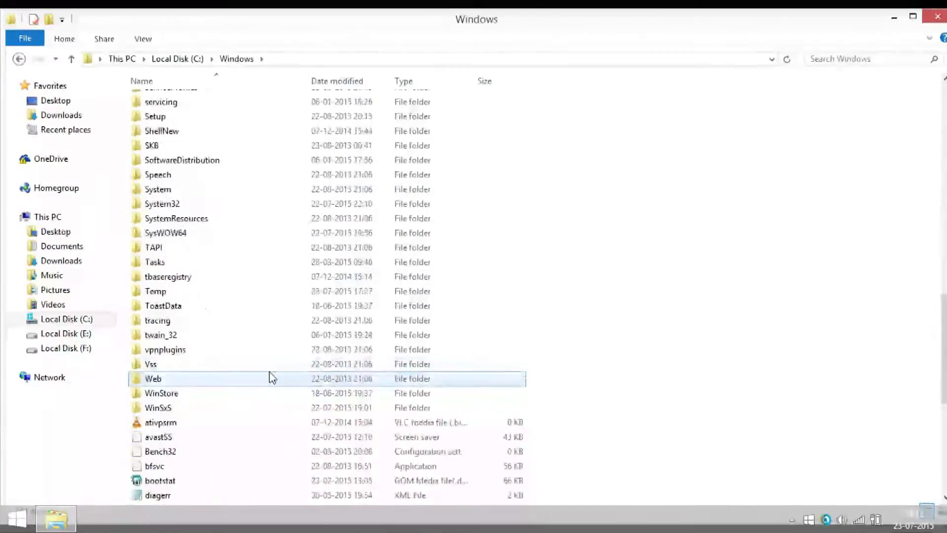
double_click(161, 203)
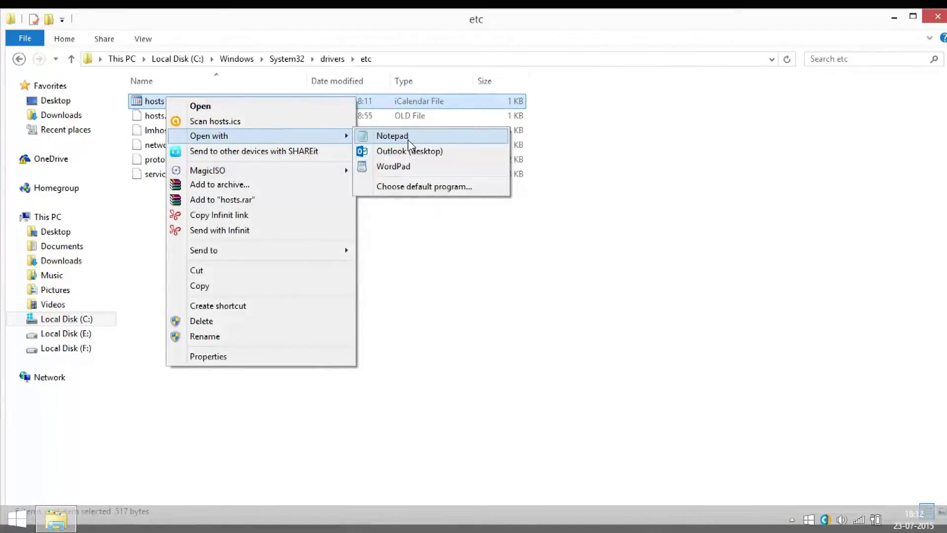
left_click(391, 135)
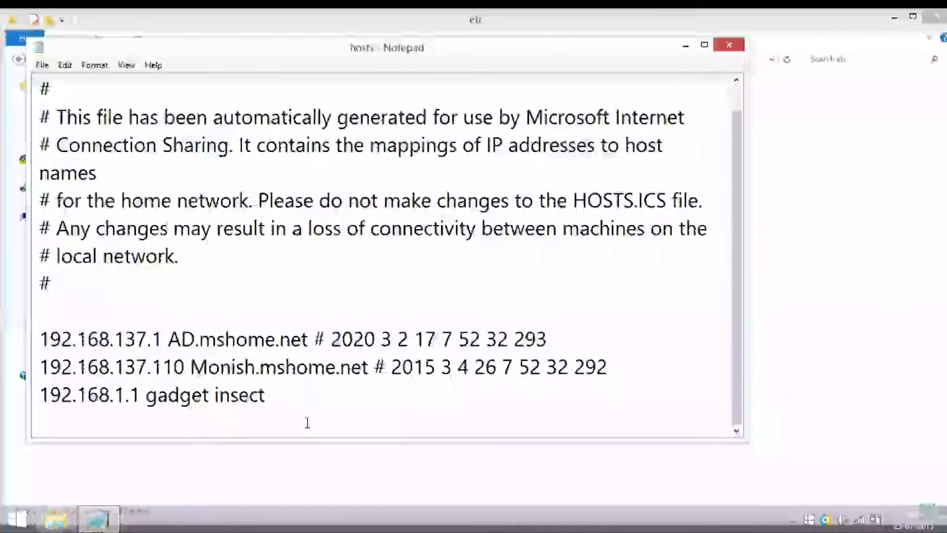